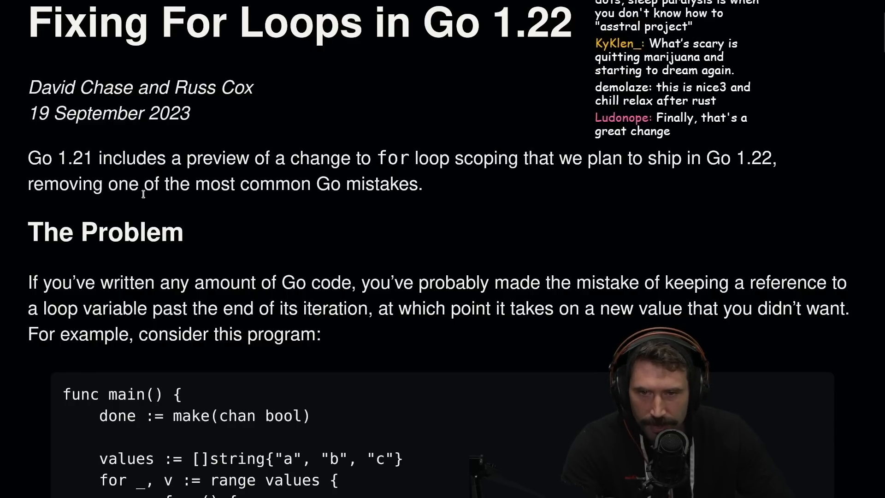
Step: Highlight the intro sentence about the loop scoping preview and read onward
left_click_drag(99, 158, 409, 183)
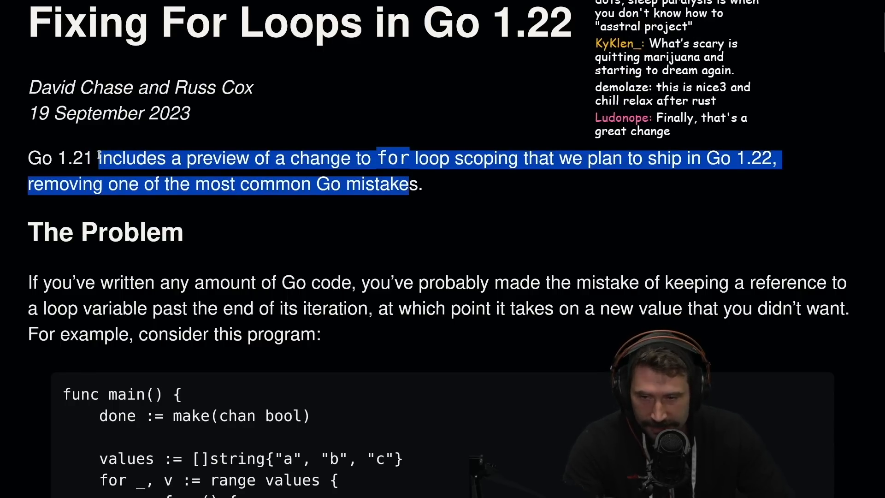
scroll("down", 3)
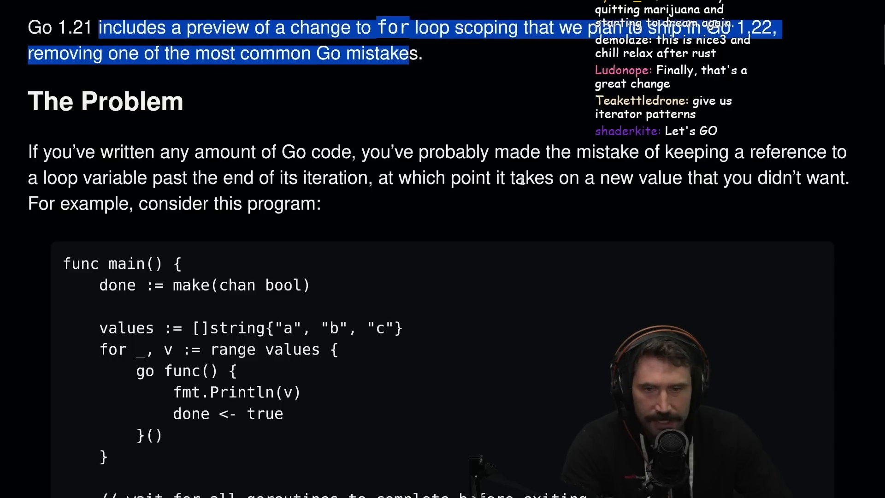
mouse_move(252, 194)
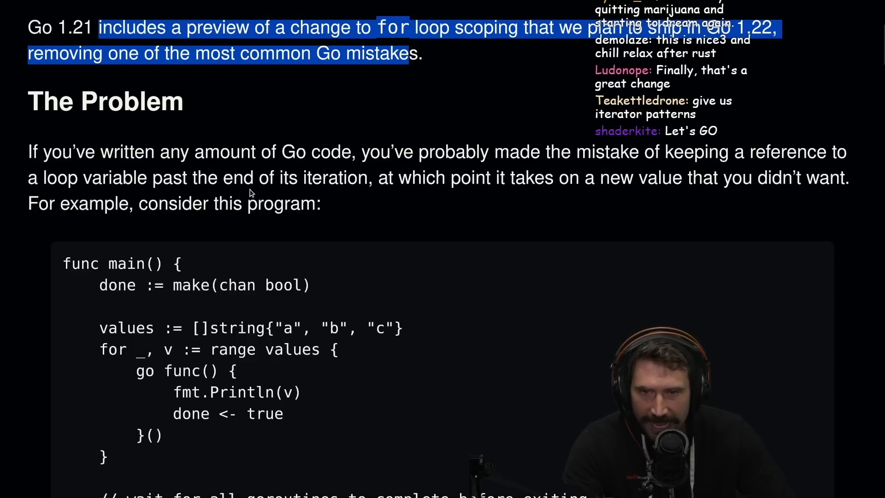
mouse_move(551, 196)
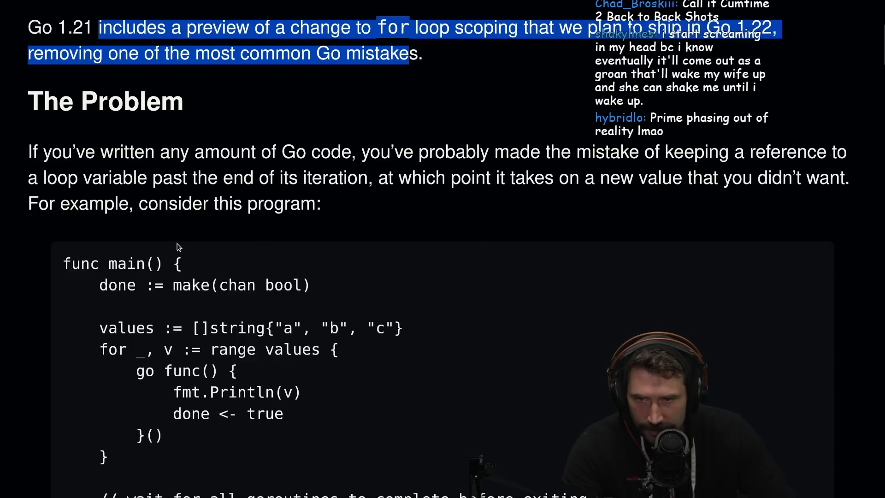
scroll("down", 3)
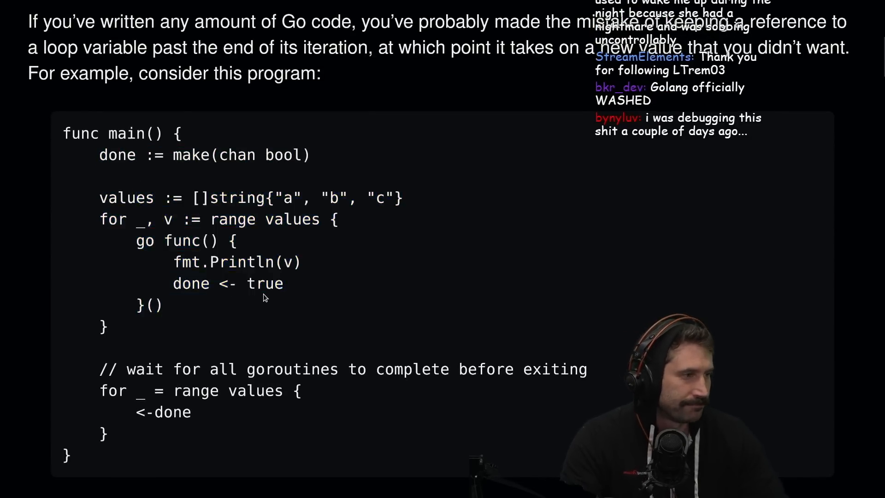
Step: Highlight the goroutine closure code, then read down to the Go FAQ paragraph
left_click_drag(136, 241, 163, 305)
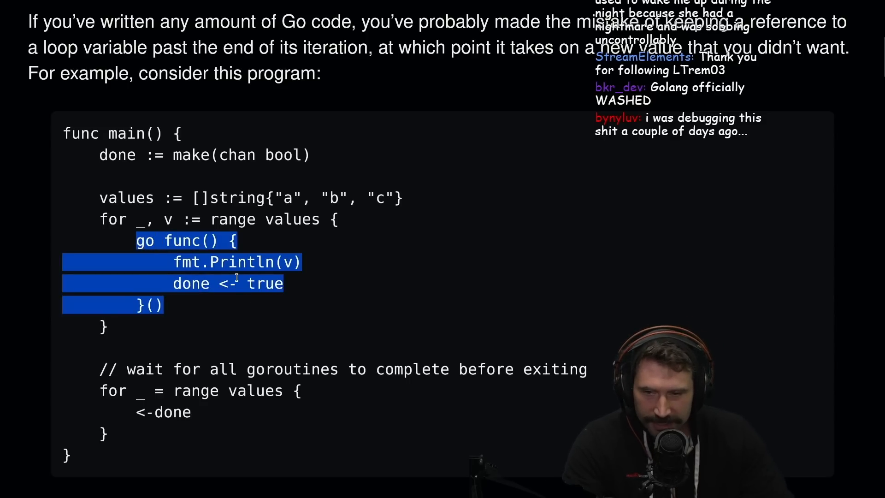
left_click(213, 316)
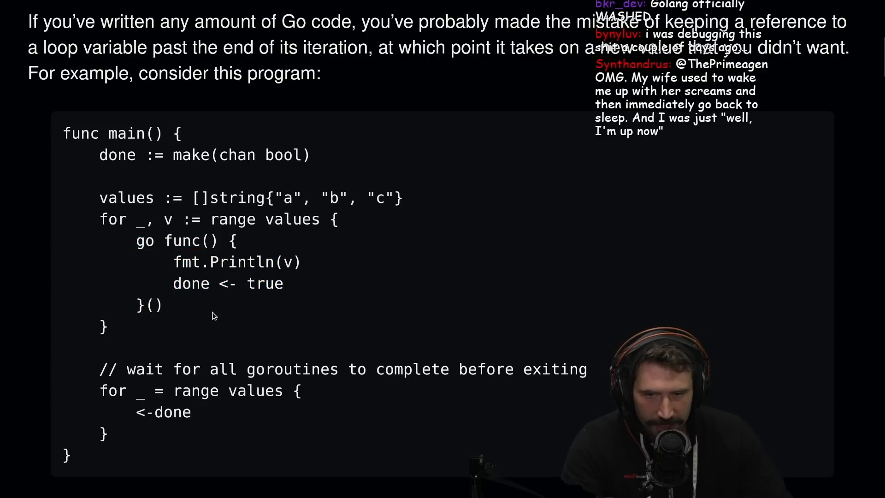
scroll("down", 3)
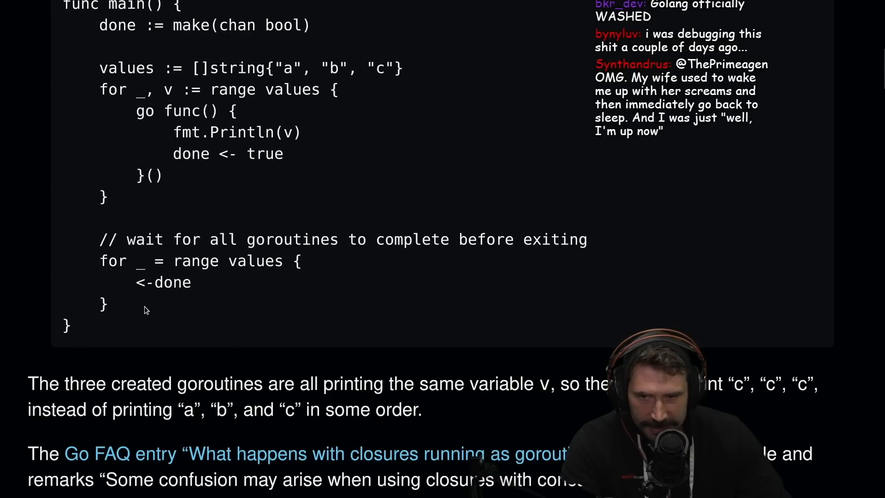
scroll("down", 3)
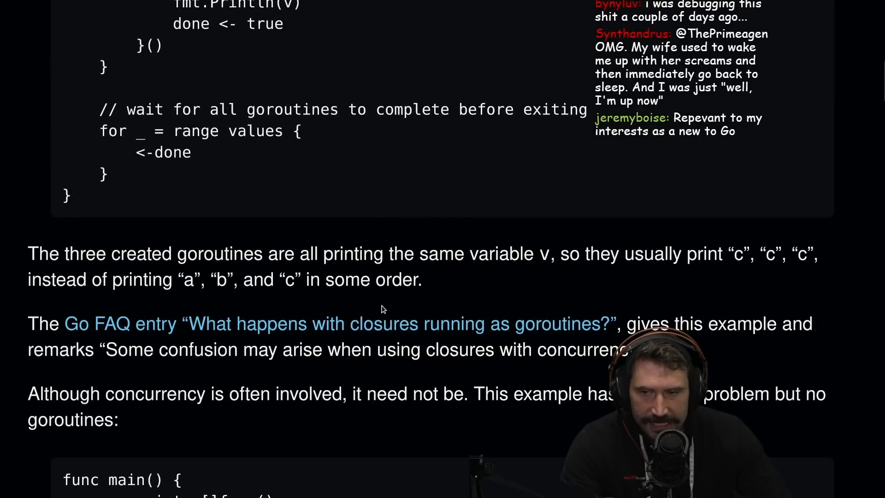
Step: Read the prints closure example, highlighting the append call, down to the Let's Encrypt code
scroll("down", 3)
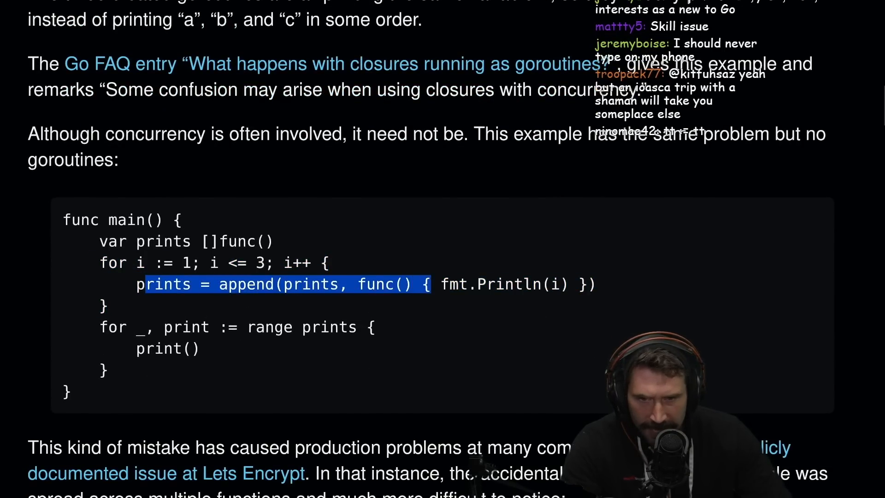
left_click(188, 369)
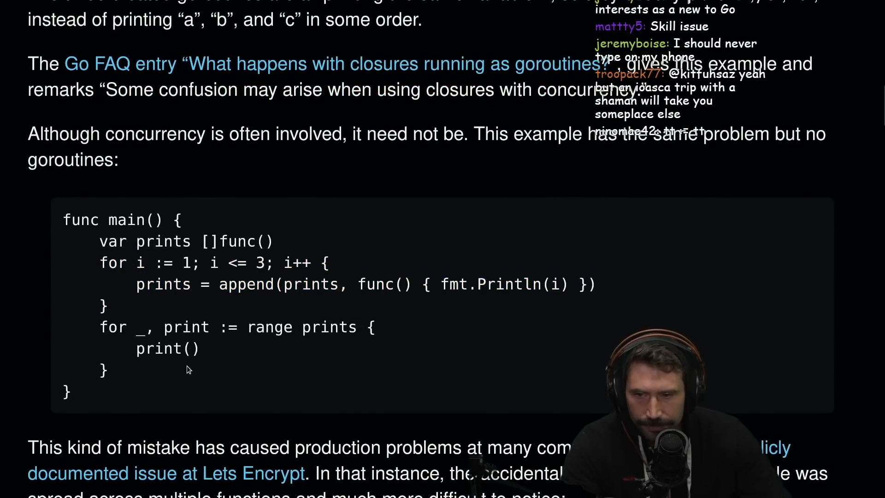
left_click_drag(100, 262, 107, 370)
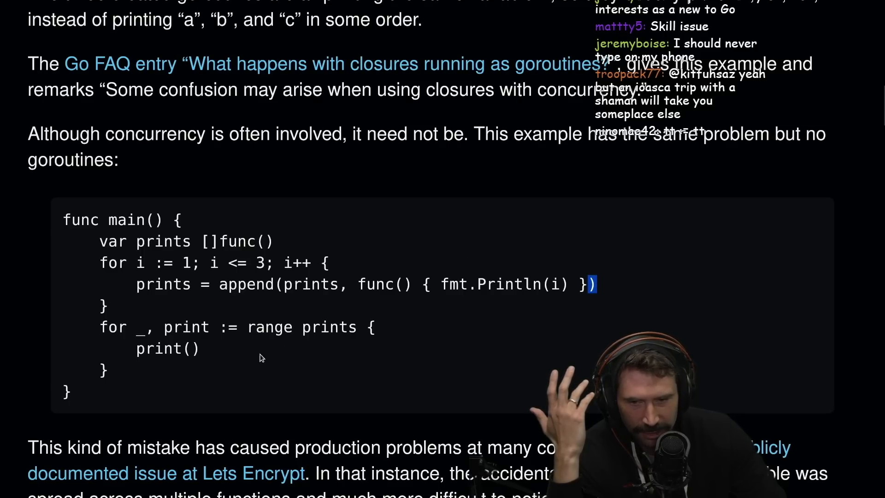
scroll("down", 3)
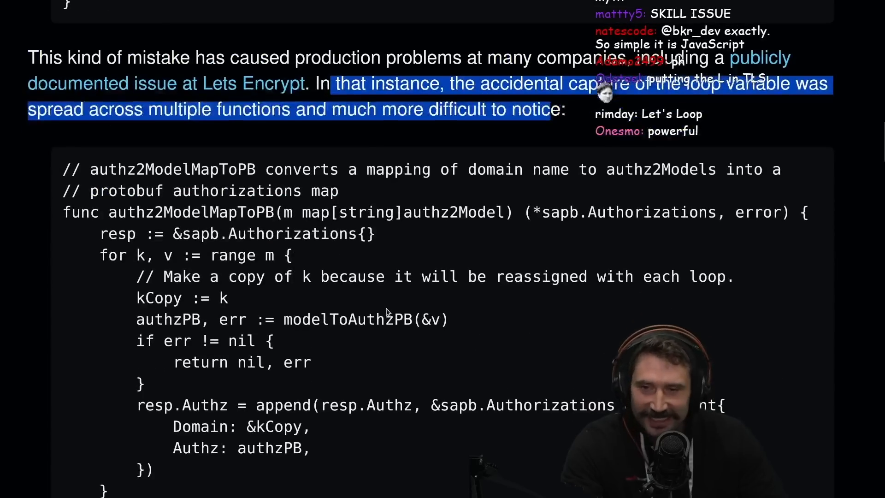
Step: Read through the authz2ModelMapToPB code and highlight the &v argument to modelToAuthzPB
scroll("down", 3)
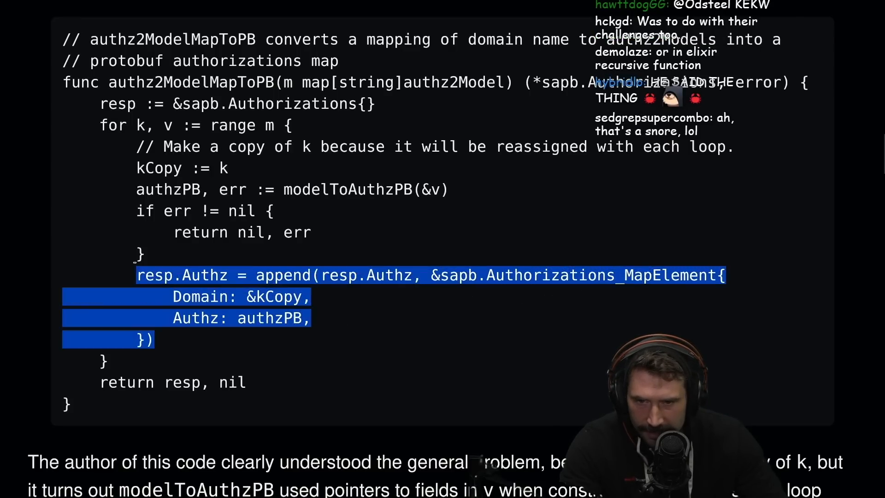
scroll("down", 3)
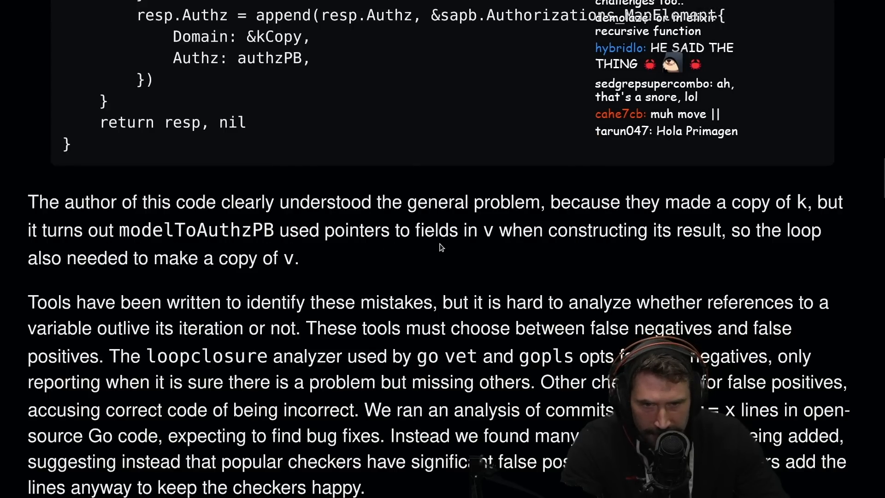
scroll("down", 3)
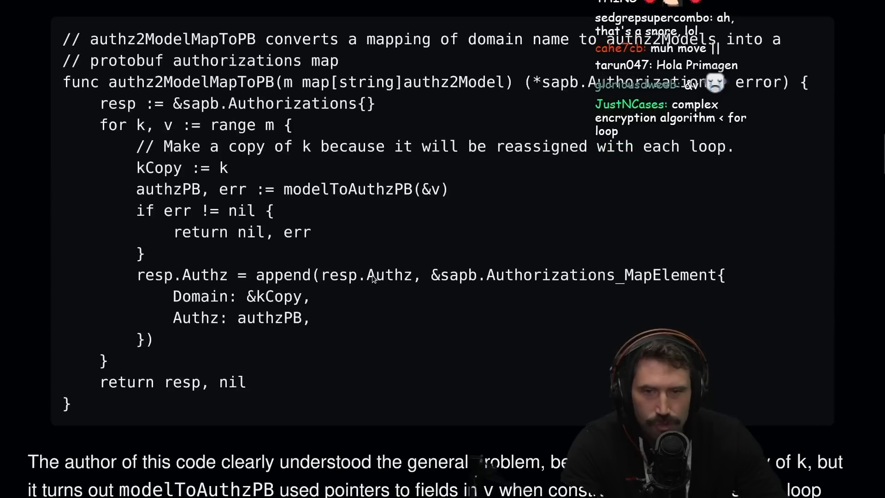
double_click(432, 189)
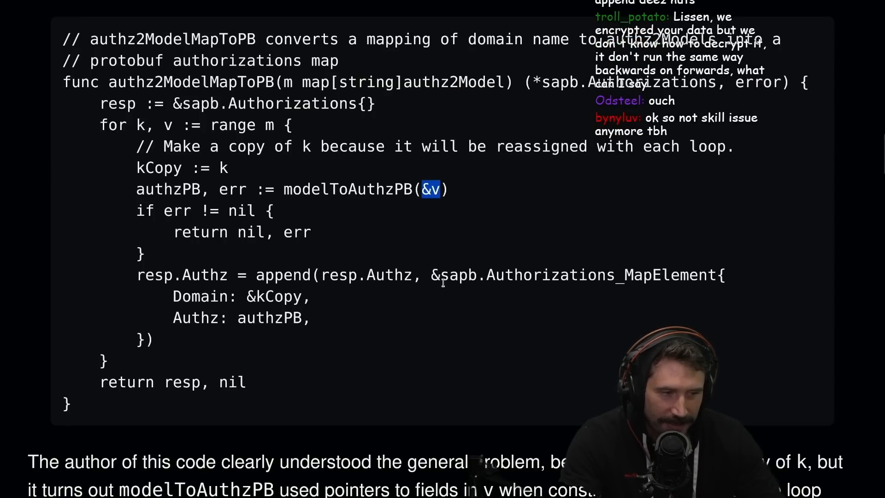
mouse_move(456, 213)
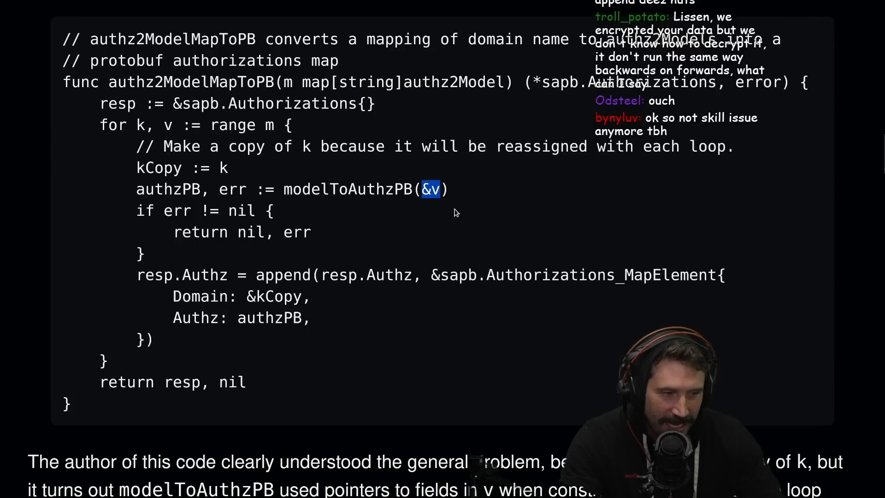
mouse_move(367, 247)
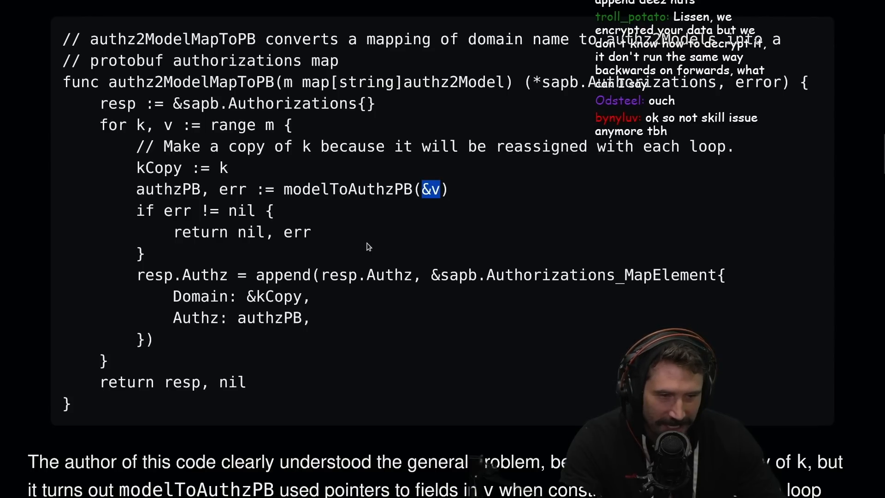
mouse_move(437, 264)
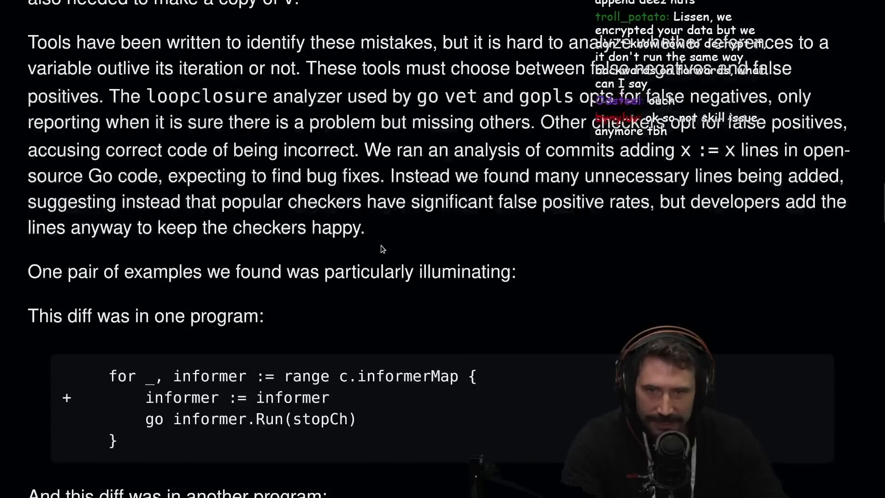
Step: Highlight that the loop needed to copy v, then read the loop-checker false-positives paragraph
scroll("up", 3)
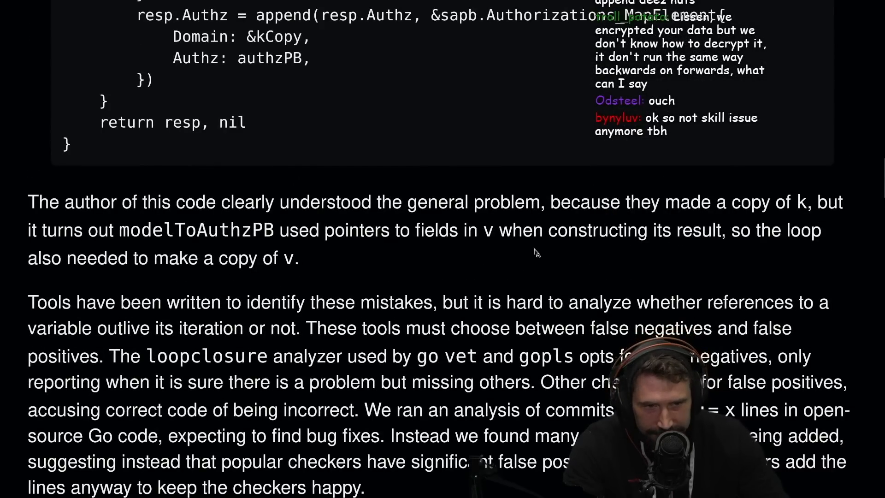
left_click_drag(66, 258, 277, 258)
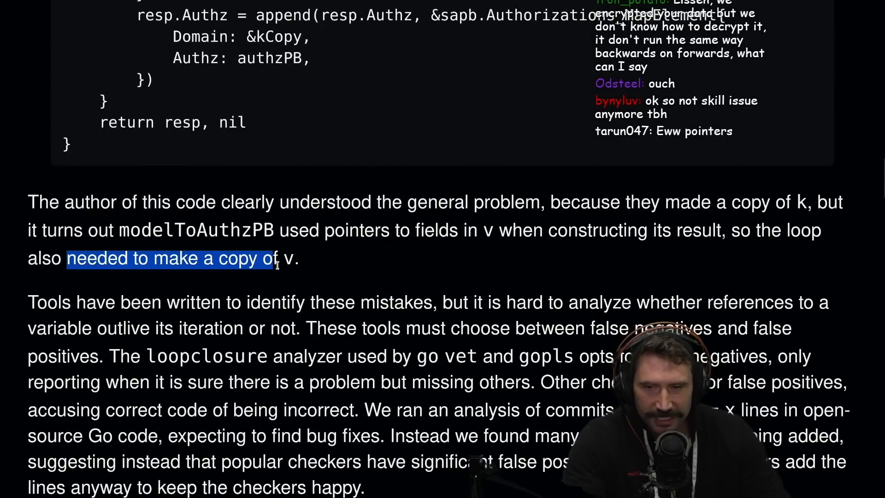
scroll("down", 3)
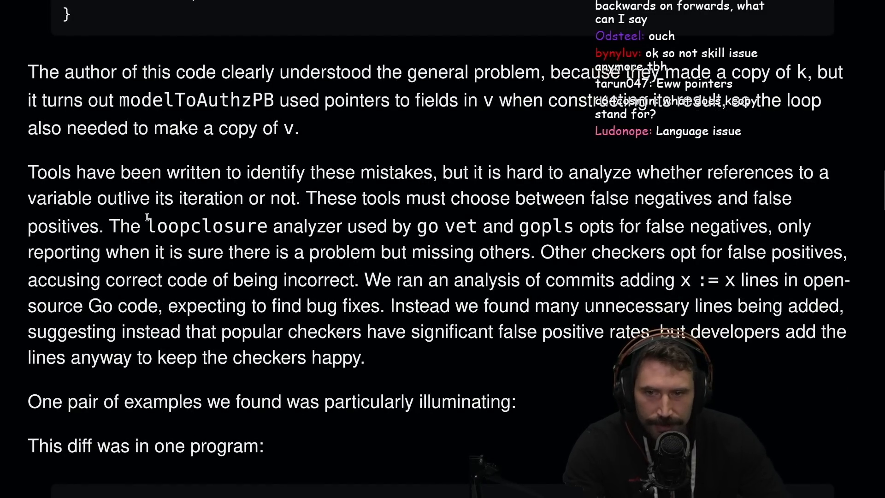
left_click_drag(28, 172, 290, 198)
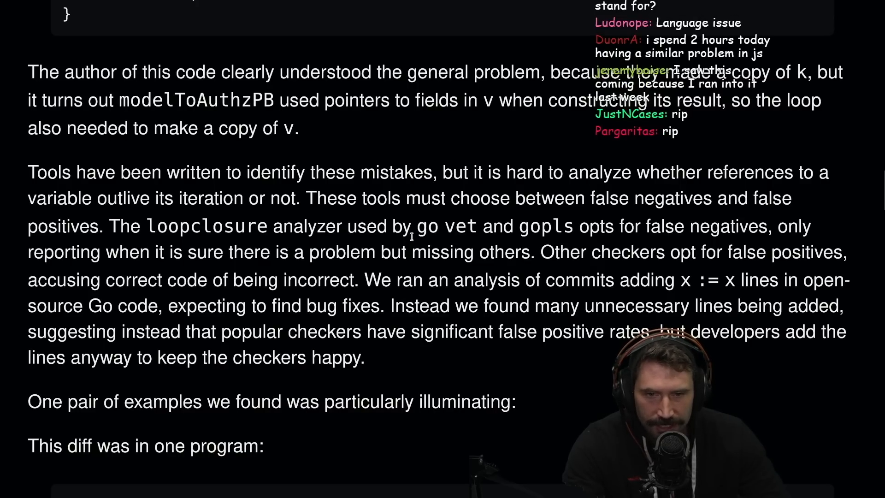
mouse_move(608, 245)
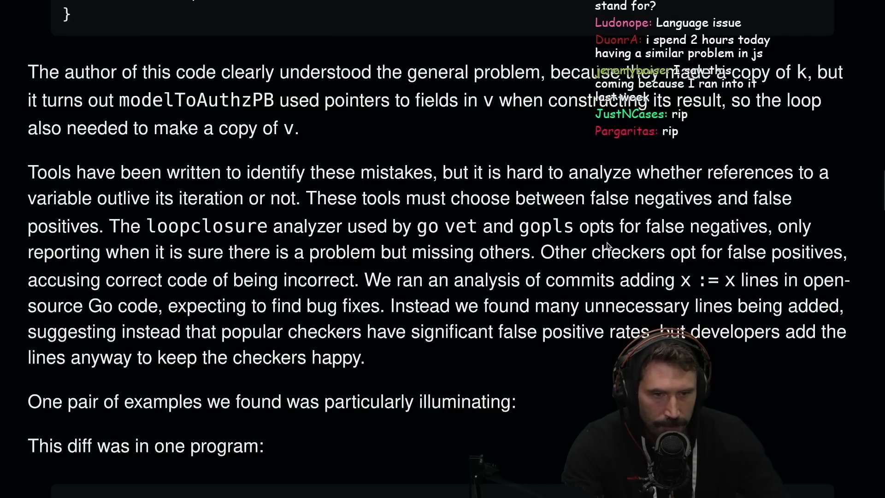
mouse_move(340, 270)
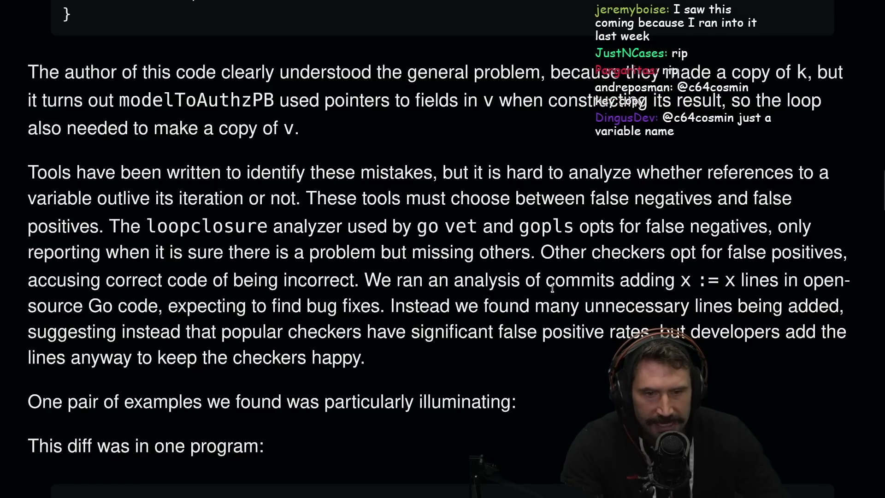
mouse_move(689, 297)
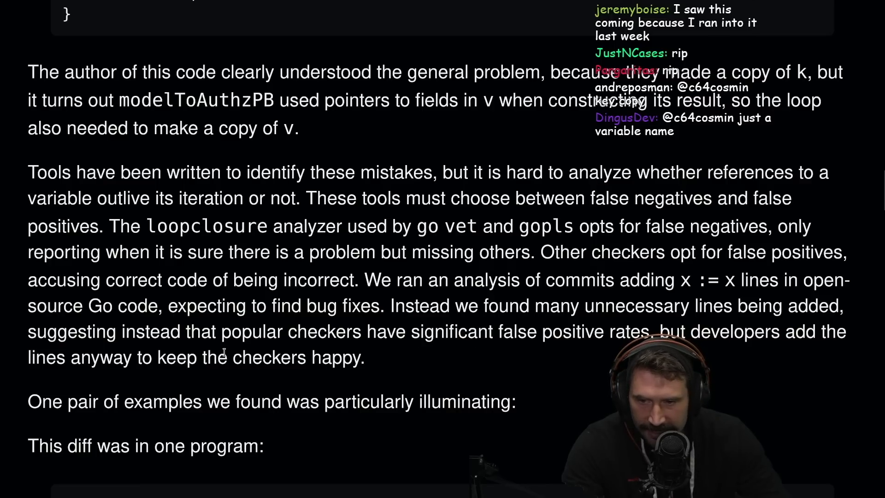
left_click_drag(93, 198, 356, 357)
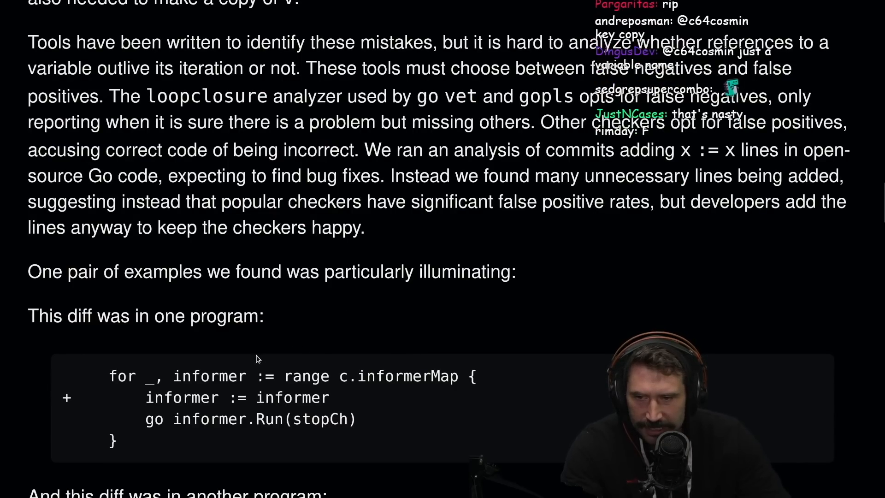
Step: Examine the alarms diff and informer diff, reading down to The Fix section
scroll("down", 3)
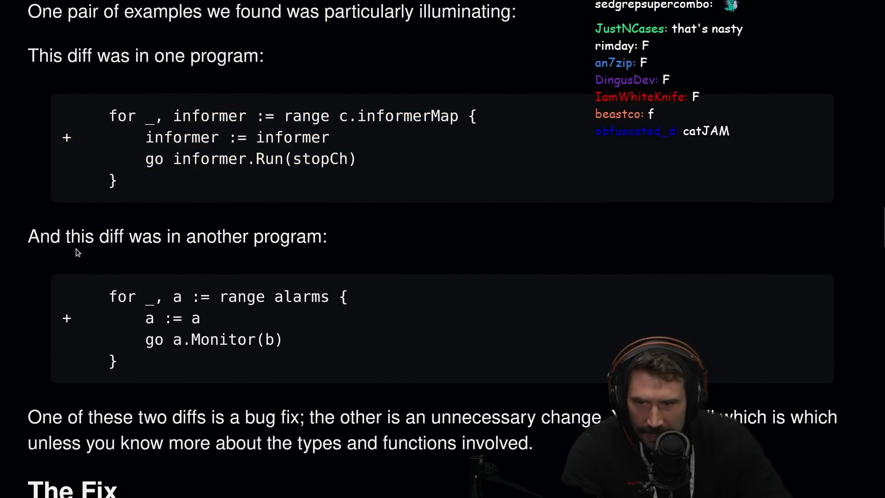
left_click_drag(110, 297, 115, 362)
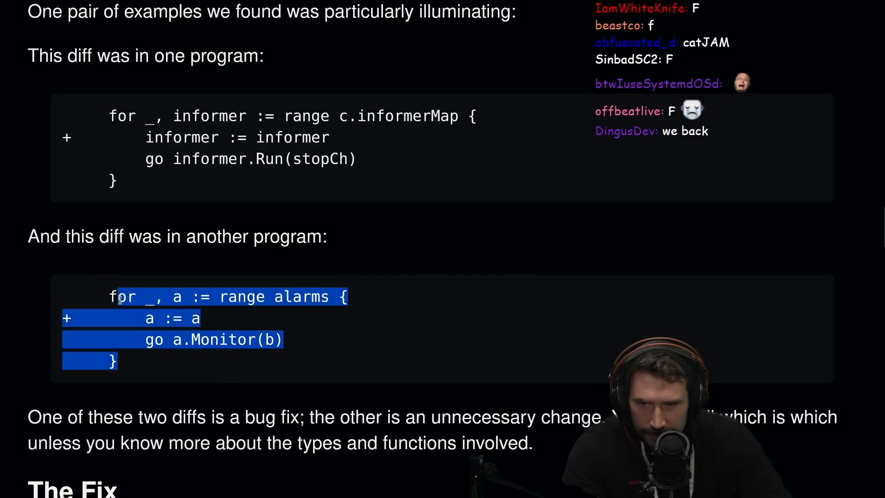
scroll("down", 3)
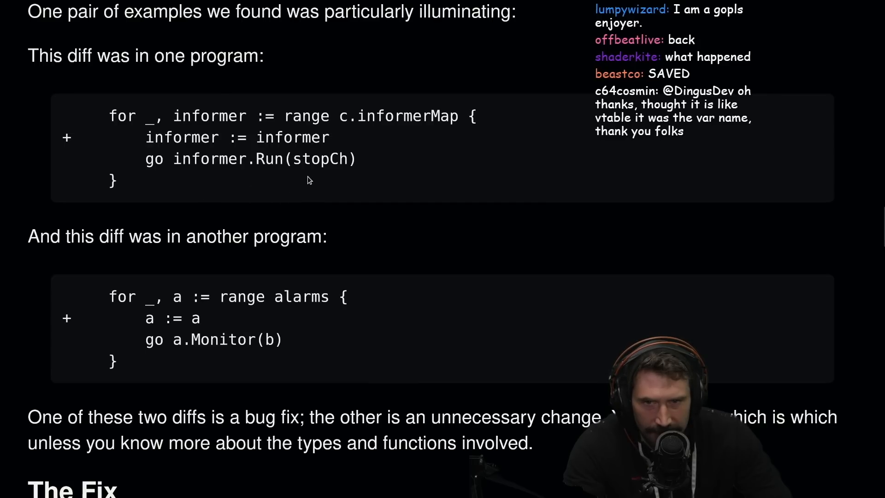
double_click(320, 159)
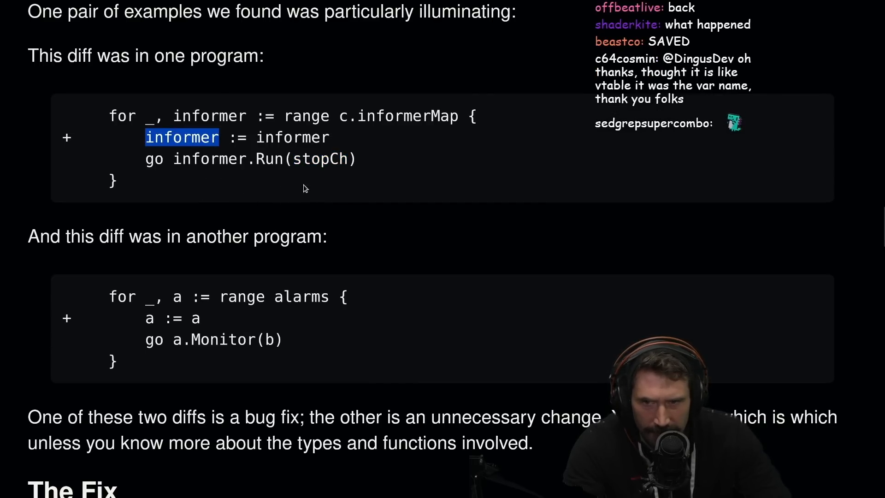
scroll("down", 3)
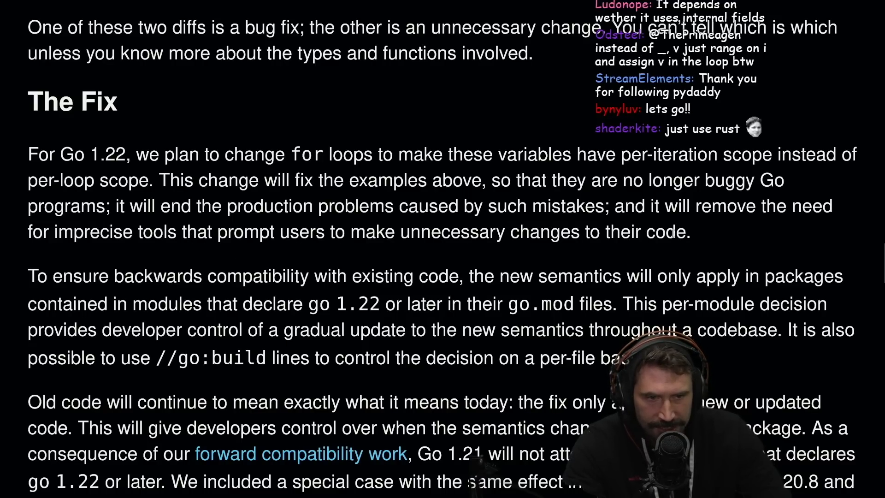
Step: Highlight the per-iteration scope and go.mod backwards compatibility paragraphs while reading
left_click_drag(28, 156, 531, 231)
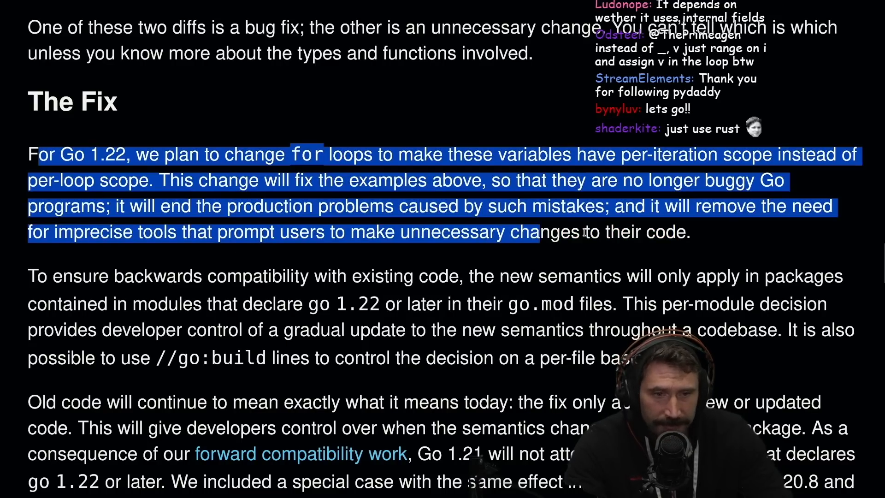
scroll("down", 3)
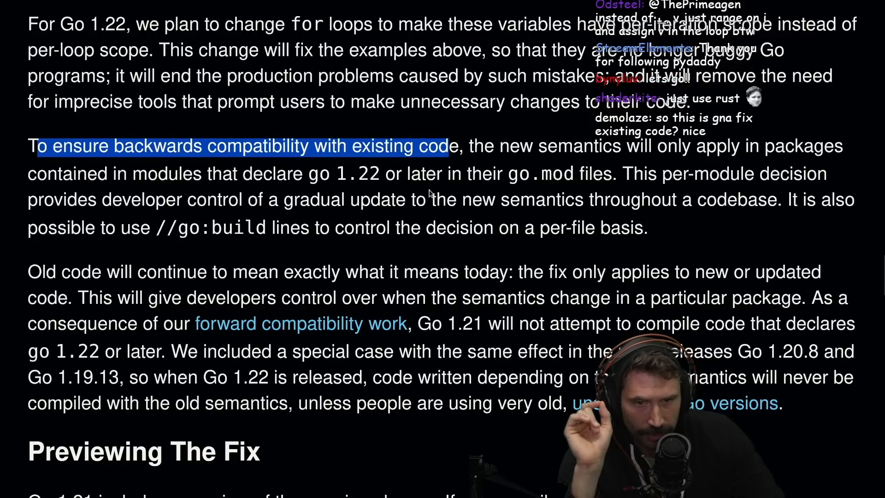
mouse_move(738, 191)
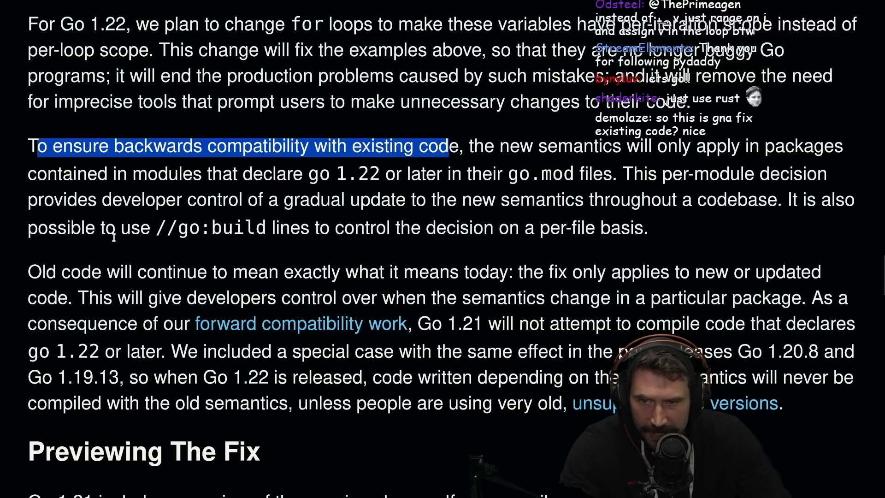
mouse_move(460, 247)
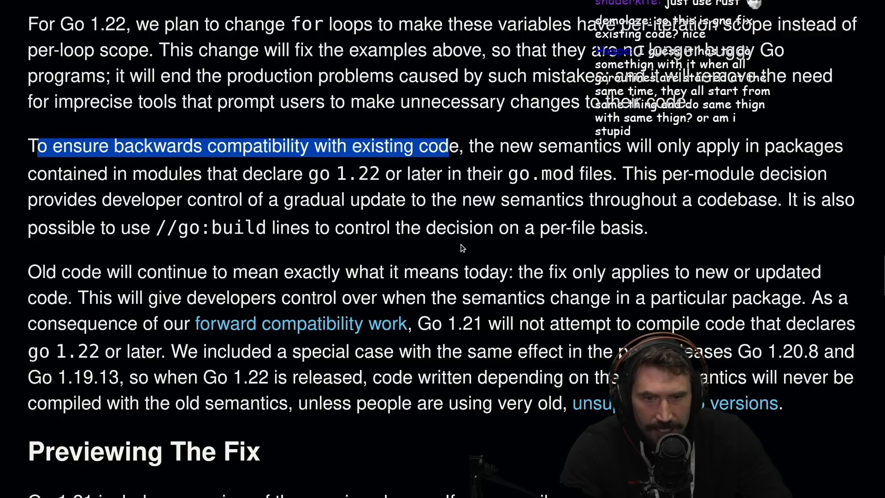
left_click_drag(446, 146, 647, 229)
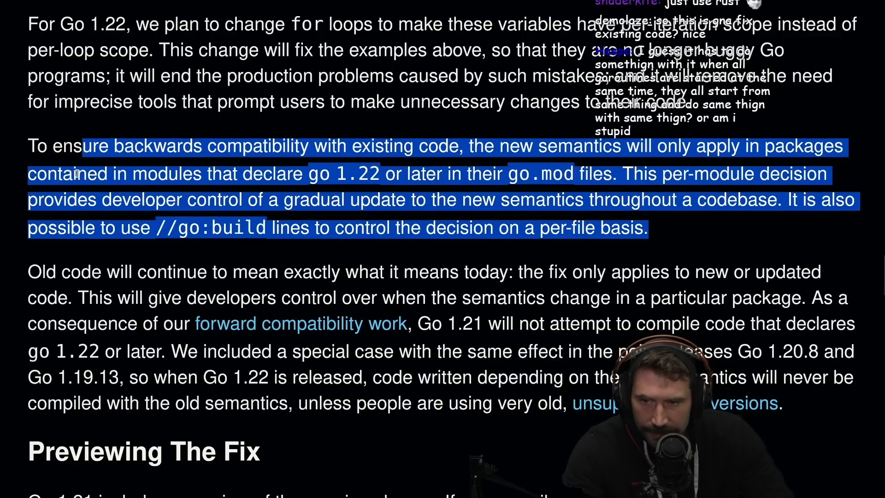
scroll("down", 3)
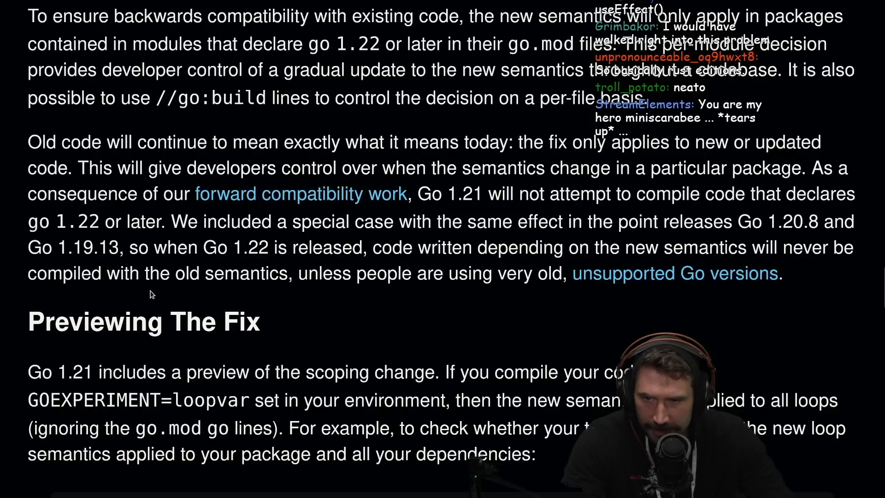
Step: Highlight the forward compatibility passage, then read past GOEXPERIMENT=loopvar to TestAllEvenBuggy
left_click_drag(323, 273, 548, 273)
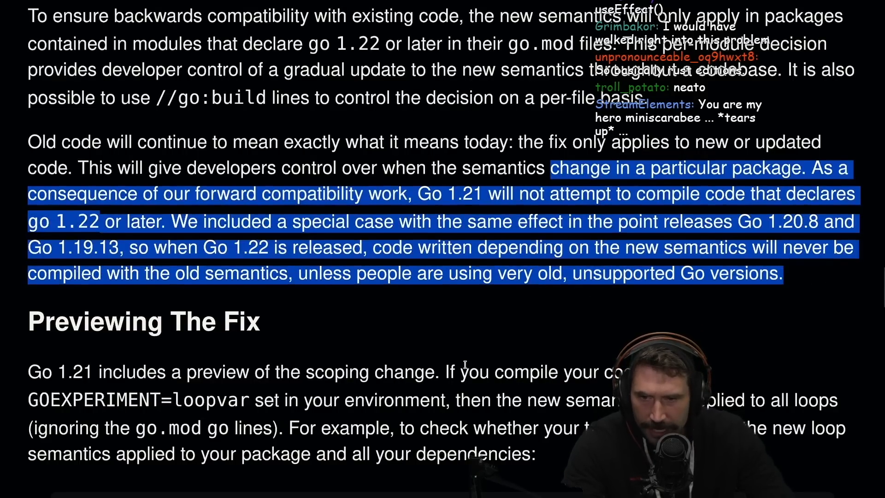
scroll("down", 3)
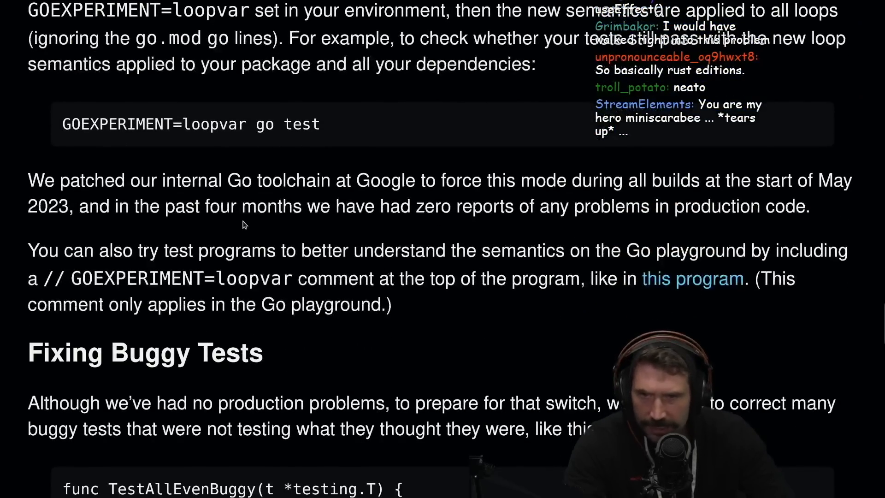
mouse_move(402, 329)
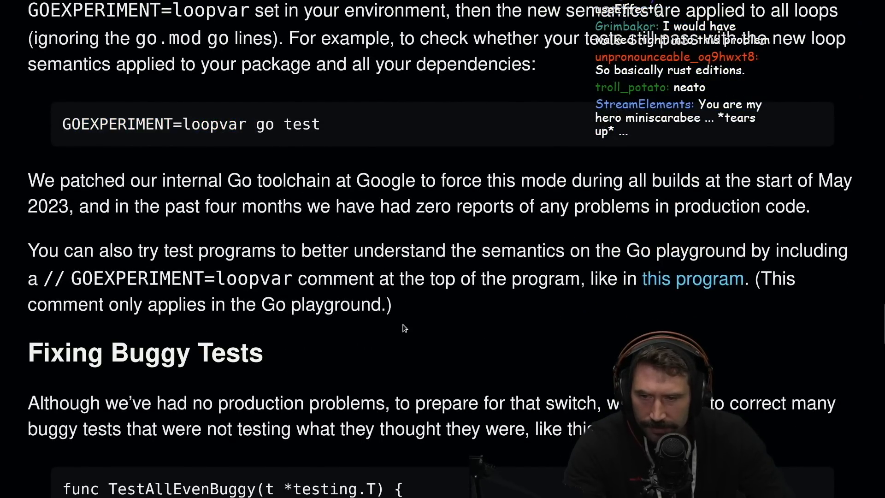
scroll("down", 3)
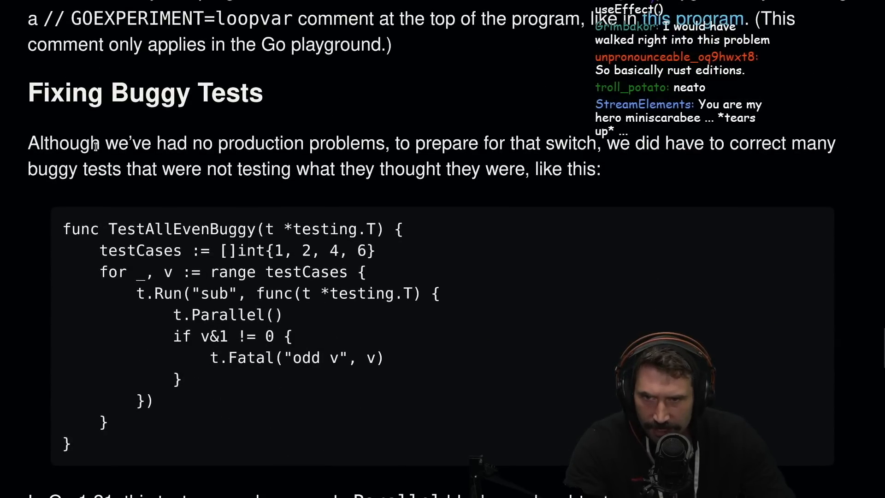
mouse_move(572, 160)
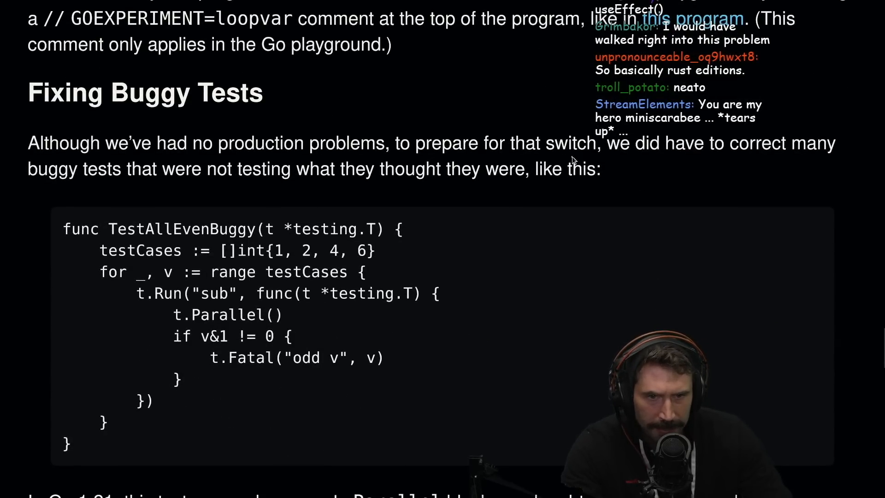
mouse_move(244, 197)
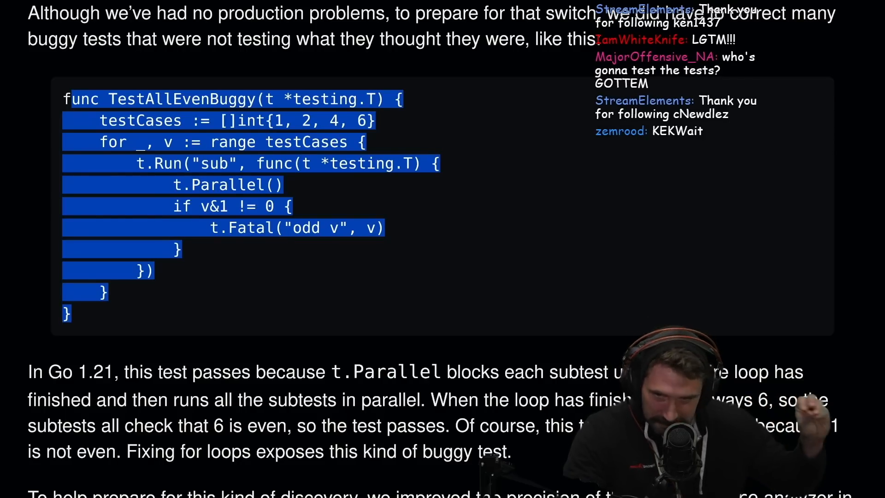
mouse_move(293, 309)
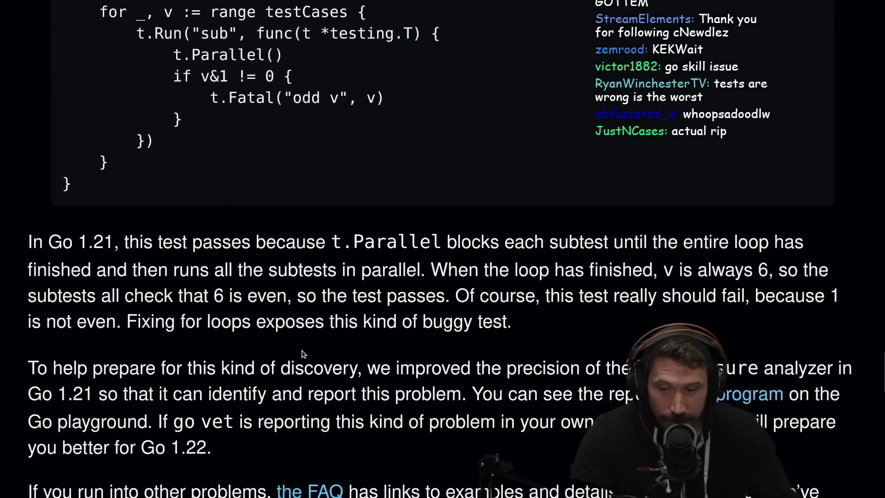
Step: Read the explanation below TestAllEvenBuggy, scrolling back up to recheck the test code
scroll("down", 3)
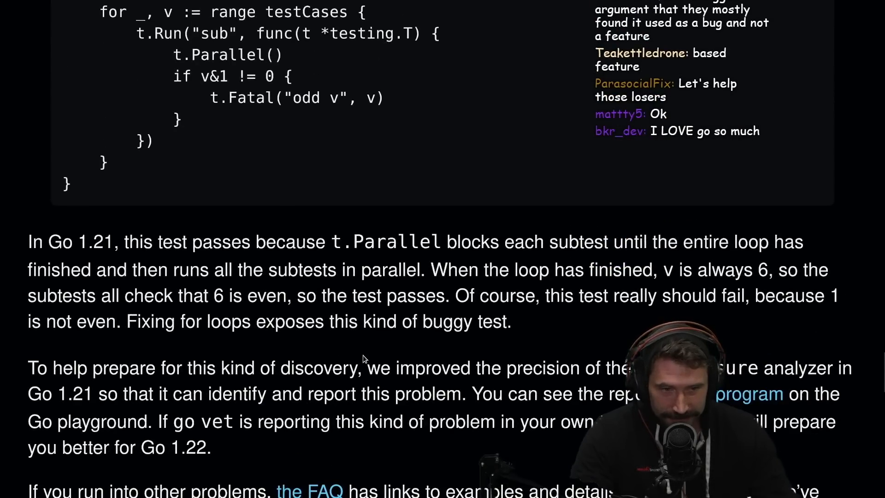
scroll("up", 3)
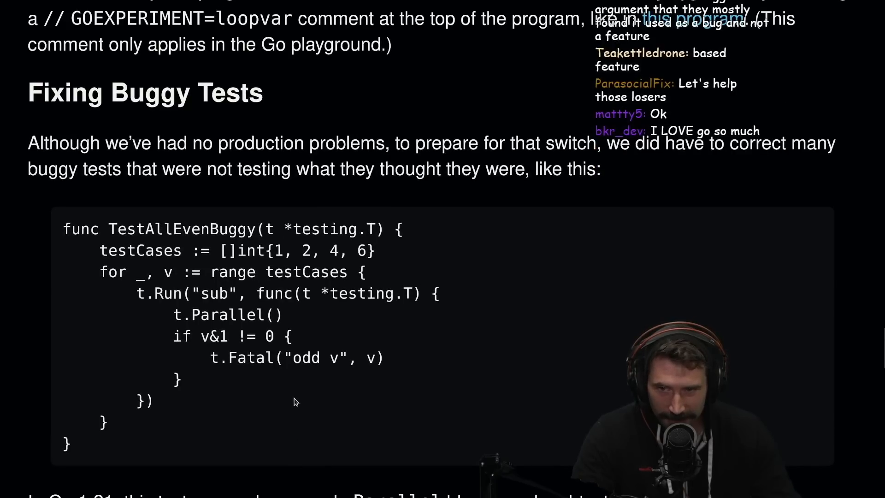
mouse_move(337, 414)
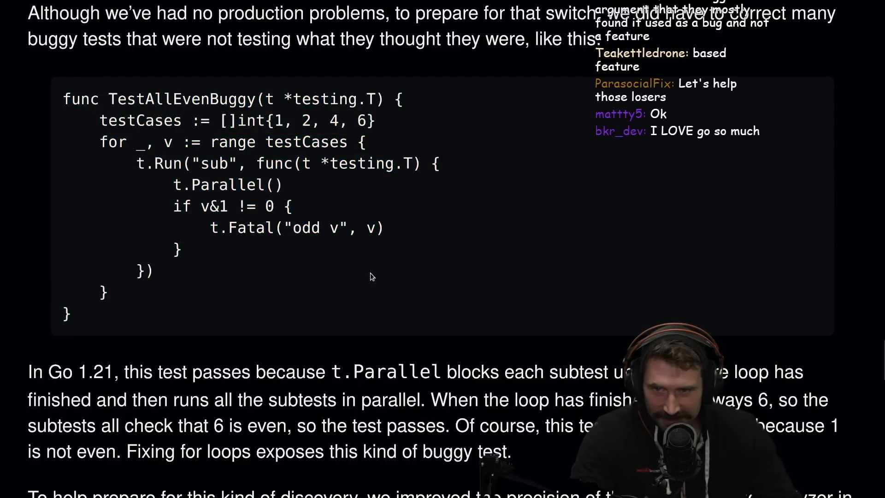
mouse_move(397, 330)
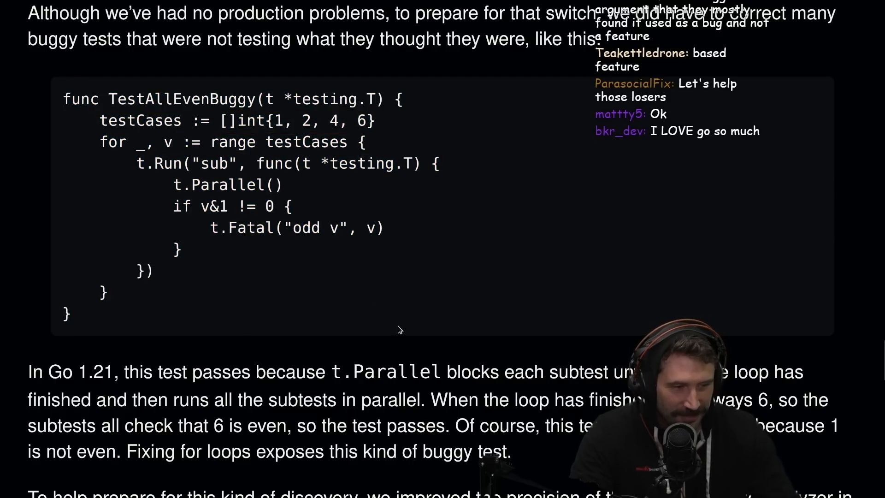
scroll("down", 3)
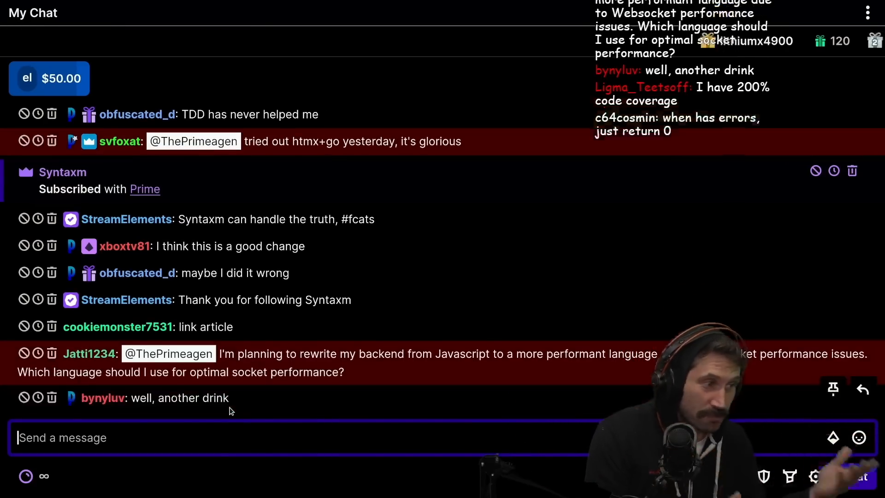
Step: Scroll My Chat to newer replies about 200% code coverage and rare Go projects
scroll("down", 3)
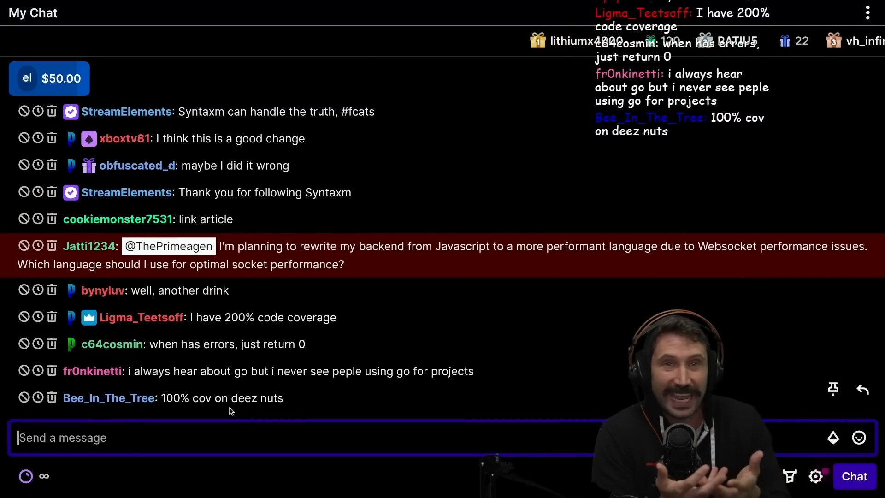